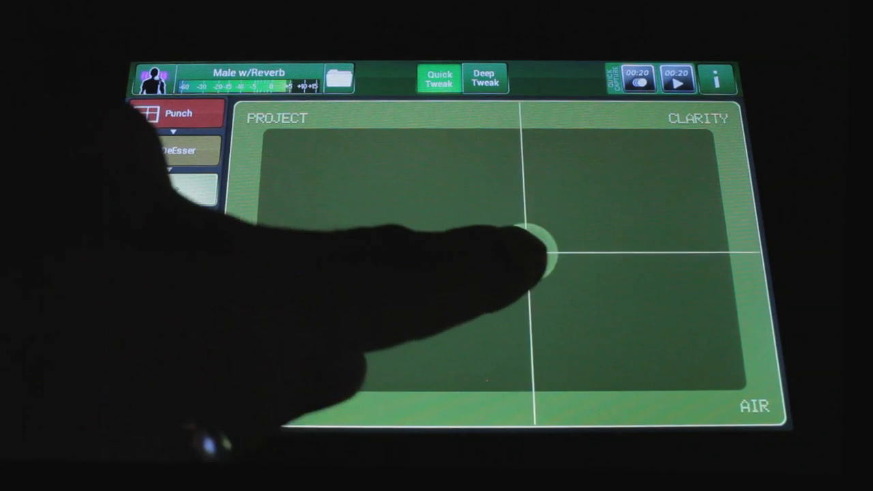
# - Place the Tone XY puck on the neutral centre point in Quick Tweak
pyautogui.click(539, 252)
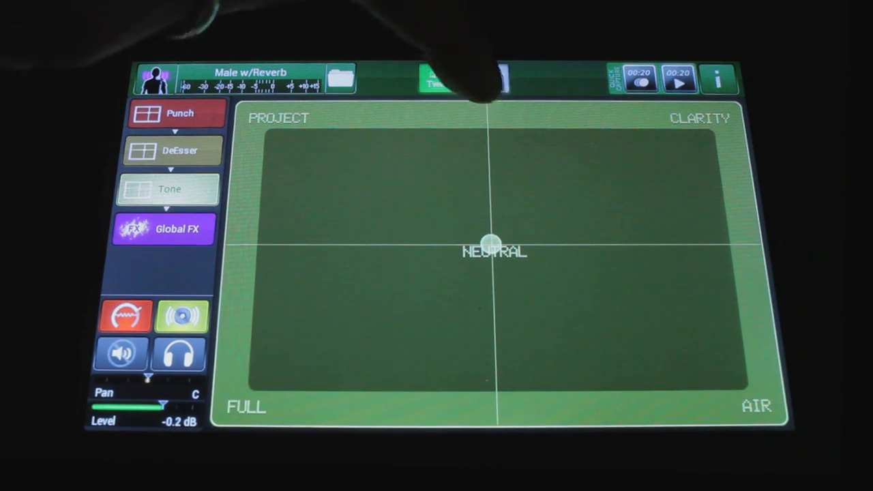
# - Switch to Deep Tweak and scroll the Change DSP Type preset list
pyautogui.click(486, 81)
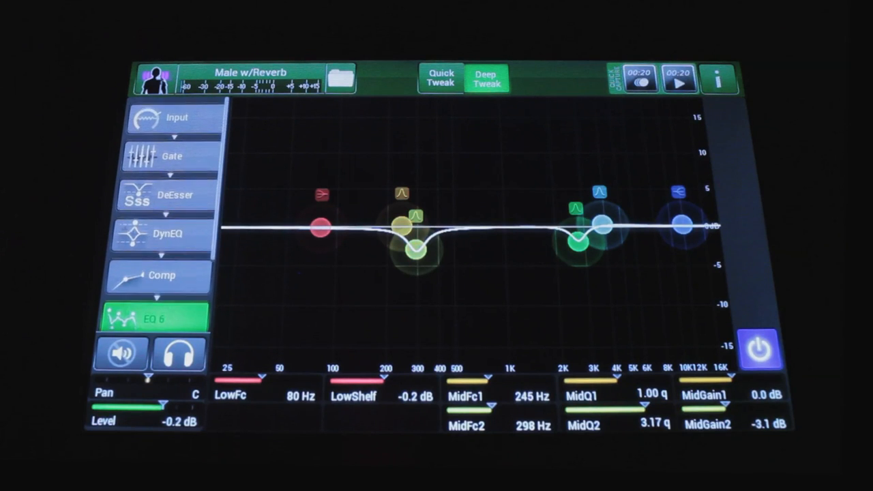
pyautogui.scroll(-3)
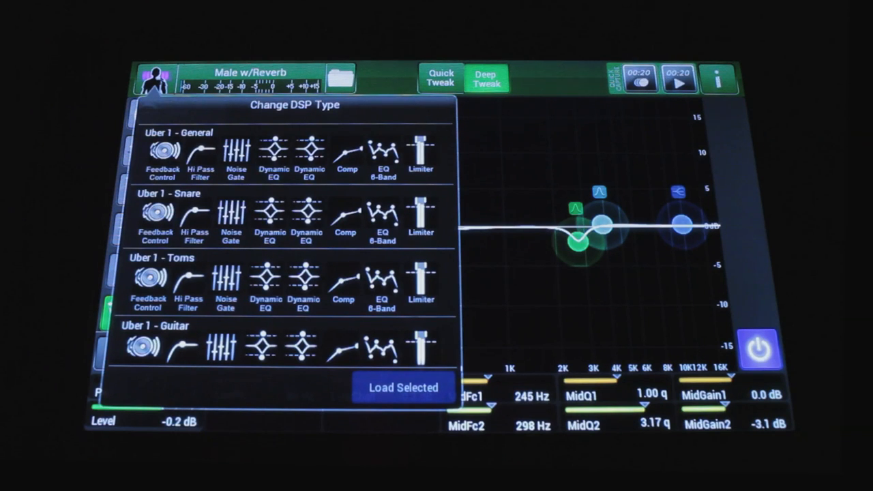
# - Browse further chain presets (DeEsser, SubBass, Delay Gate) without loading any
pyautogui.scroll(-3)
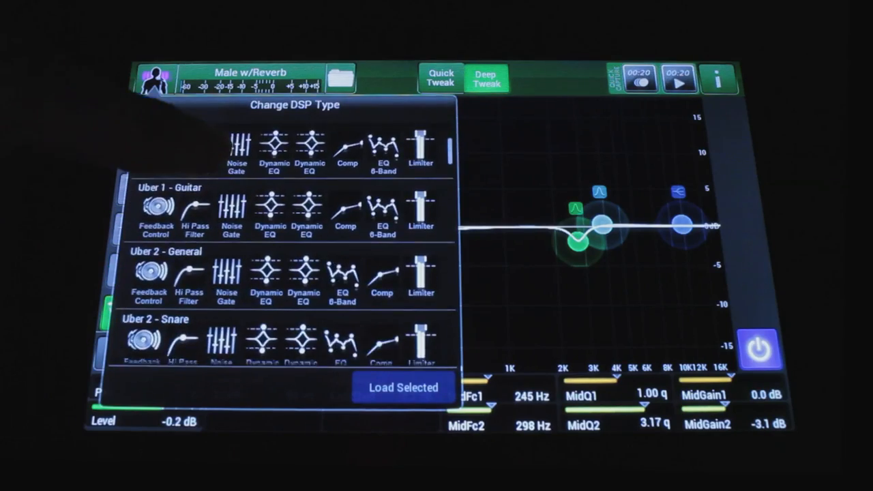
pyautogui.scroll(-3)
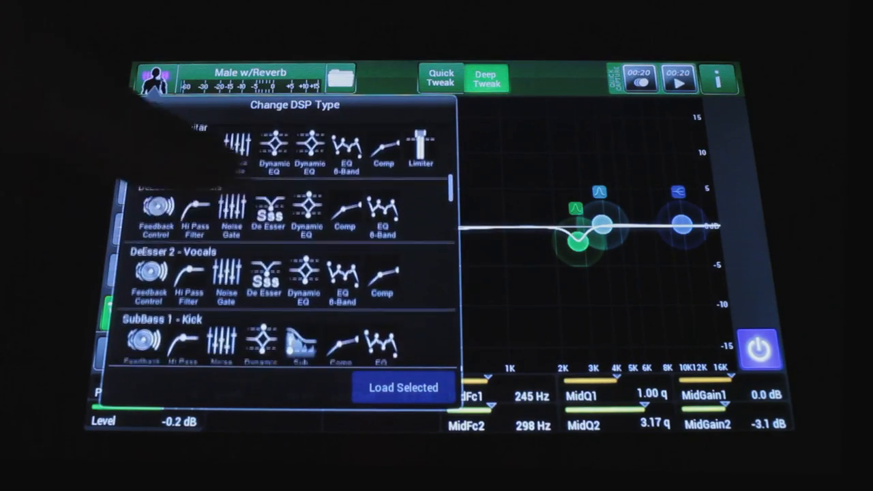
pyautogui.scroll(-3)
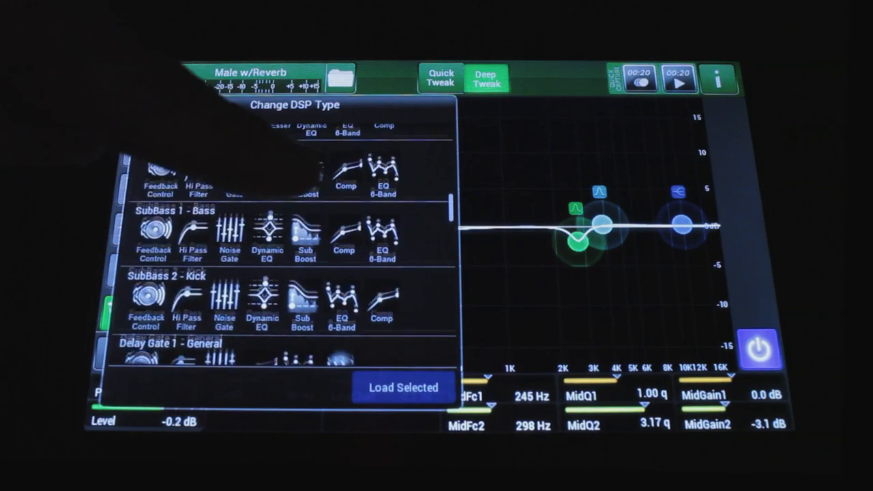
pyautogui.scroll(-3)
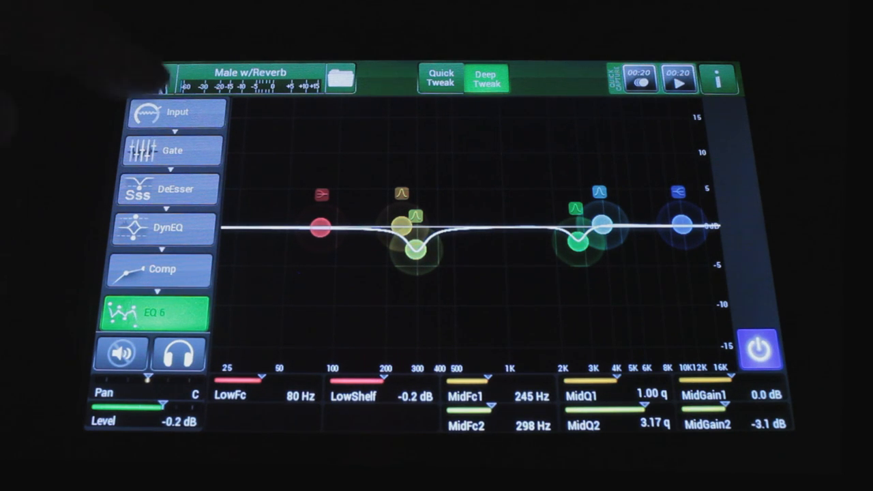
# - Select the Input block: +20 dB trim, 90 Hz highpass, vocal feedback suppression
pyautogui.click(176, 112)
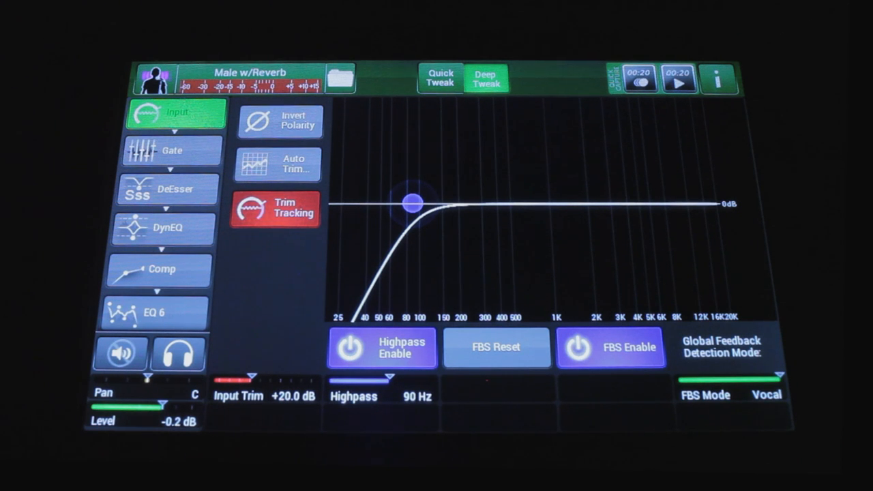
# - Select the Gate block: -17.7 dB threshold, -10 dB release offset, 54 ms hold, 624 ms decay
pyautogui.click(172, 150)
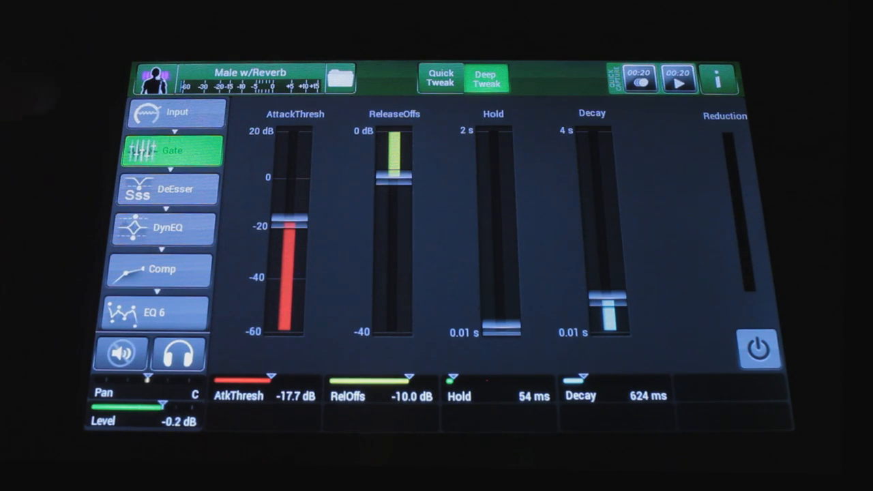
# - Step through the DeEsser, DynEQ and Compressor blocks of the vocal chain
pyautogui.click(169, 189)
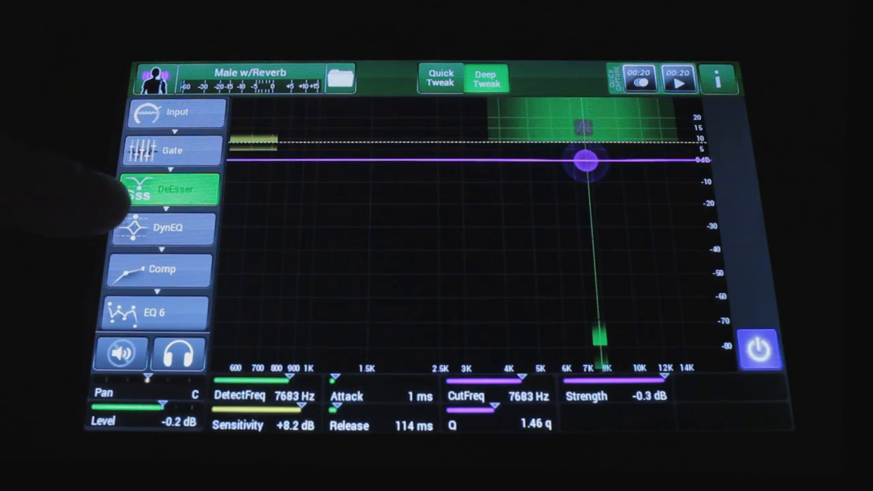
pyautogui.click(163, 229)
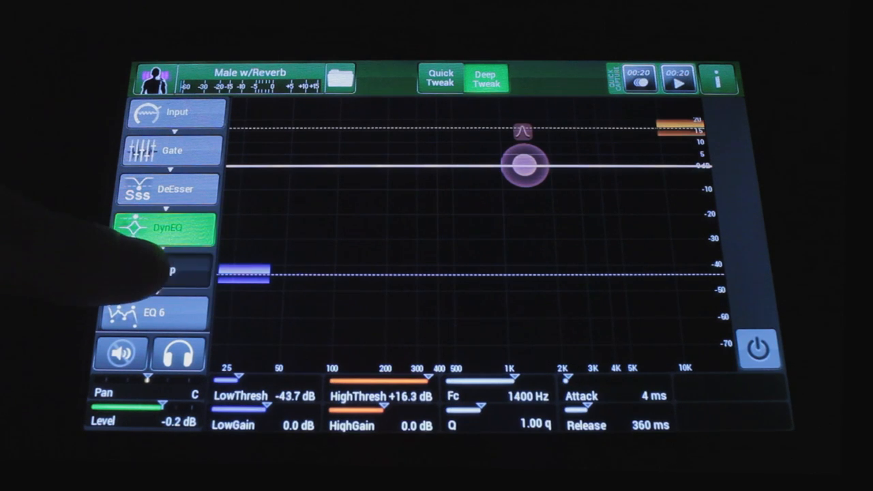
pyautogui.click(164, 273)
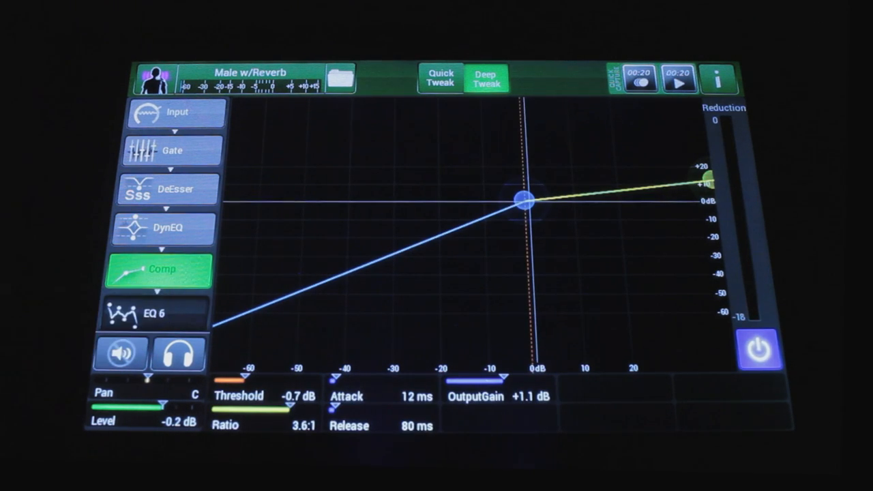
# - On EQ 6, move the second mid cut to 324 Hz, -4.0 dB, Q 0.97
pyautogui.click(157, 314)
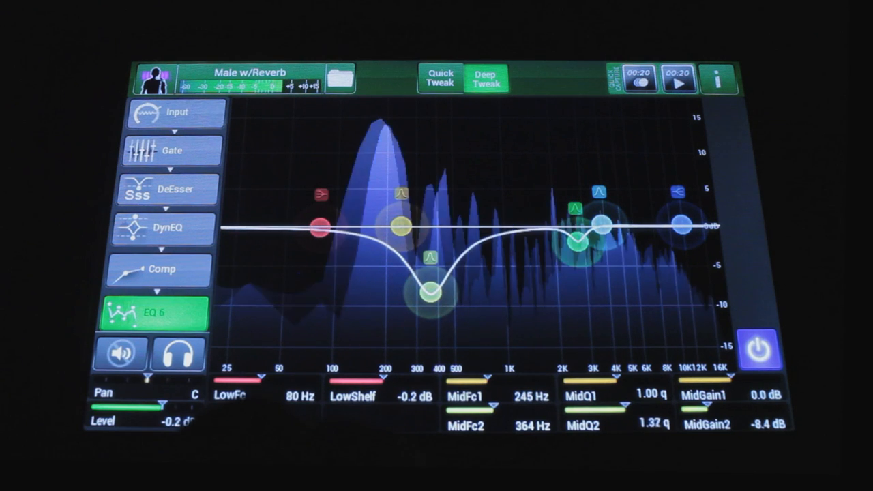
pyautogui.moveTo(429, 290); pyautogui.dragTo(436, 229)
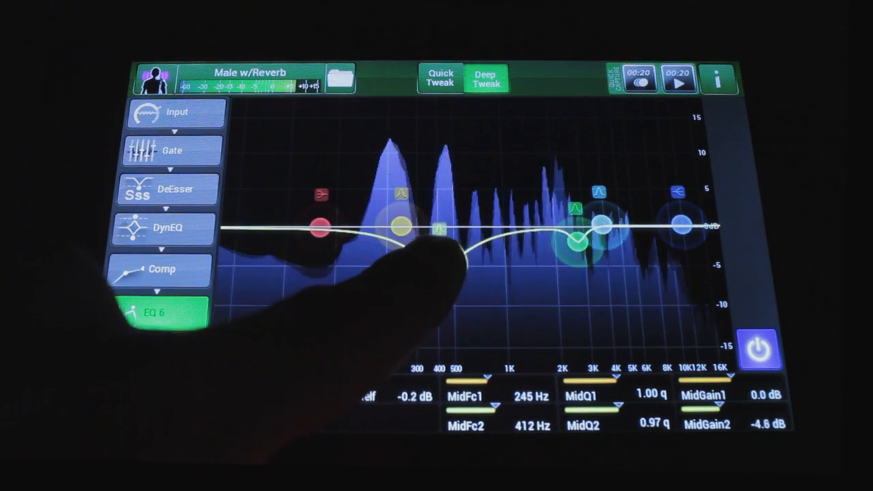
pyautogui.moveTo(419, 231); pyautogui.dragTo(419, 256)
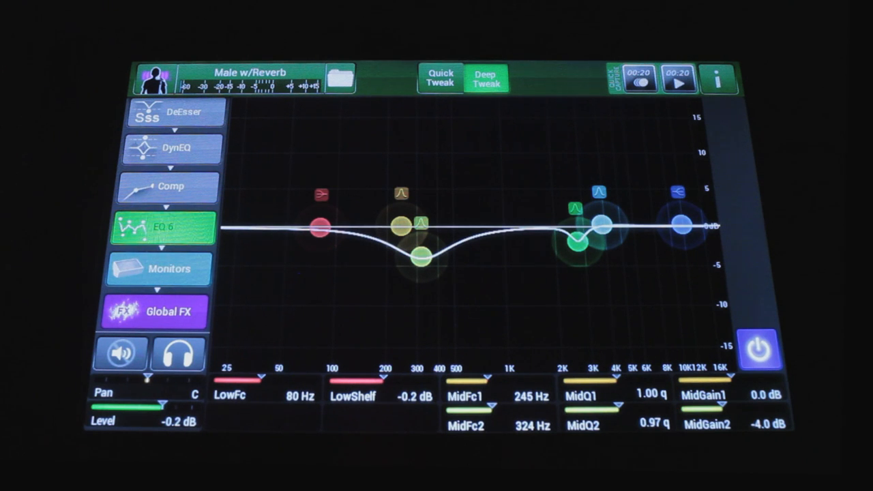
# - Select the Global FX block to show FX A's Arena vocal reverb presets
pyautogui.click(158, 311)
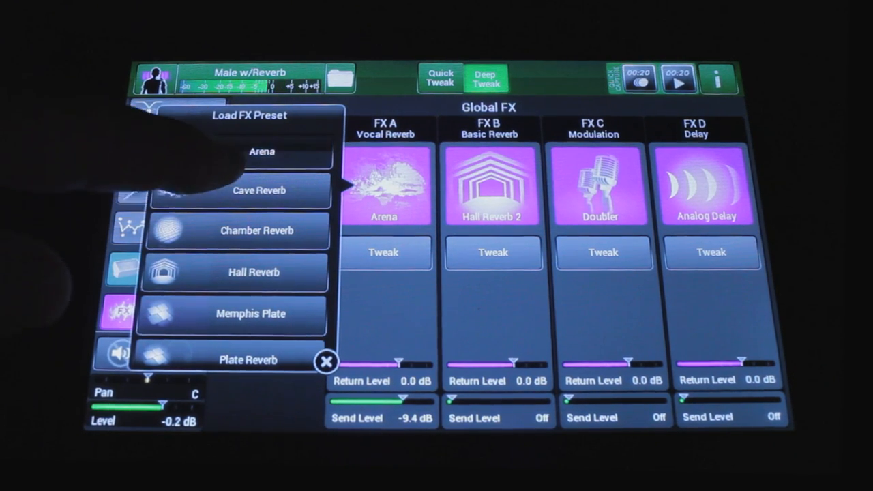
# - Close the preset list and open Tweak for FX B Hall Reverb 2
pyautogui.click(326, 360)
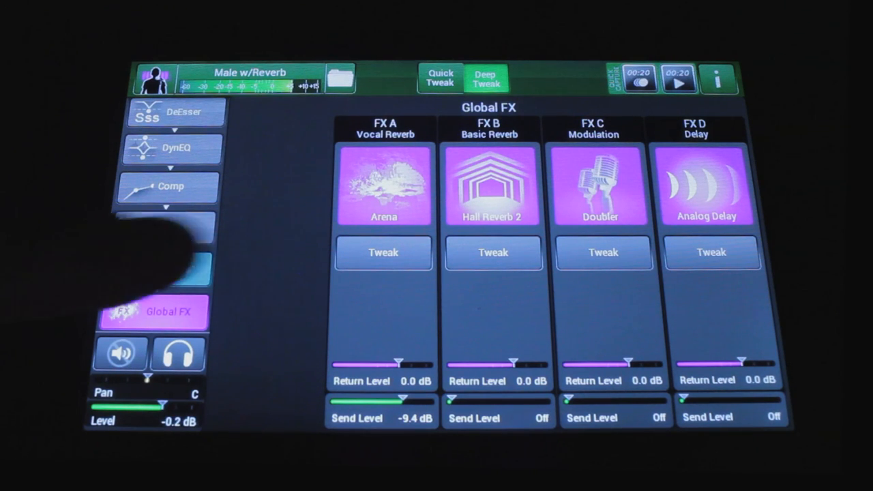
pyautogui.click(382, 185)
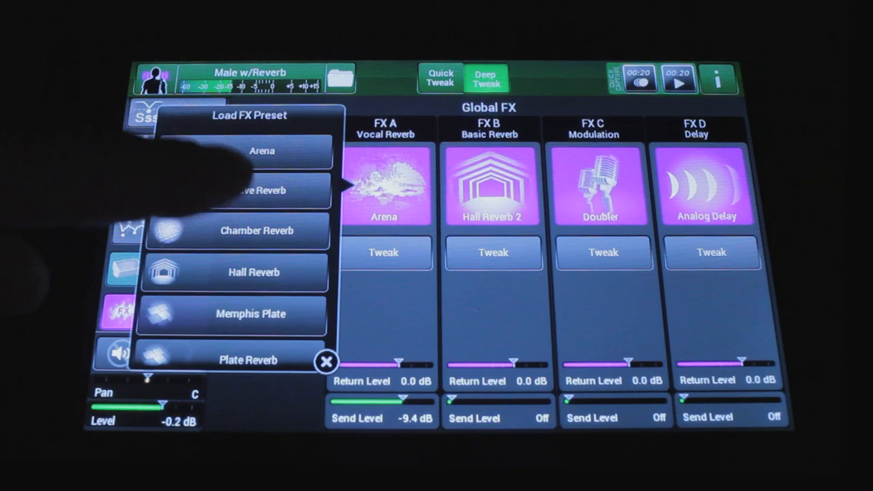
pyautogui.click(238, 190)
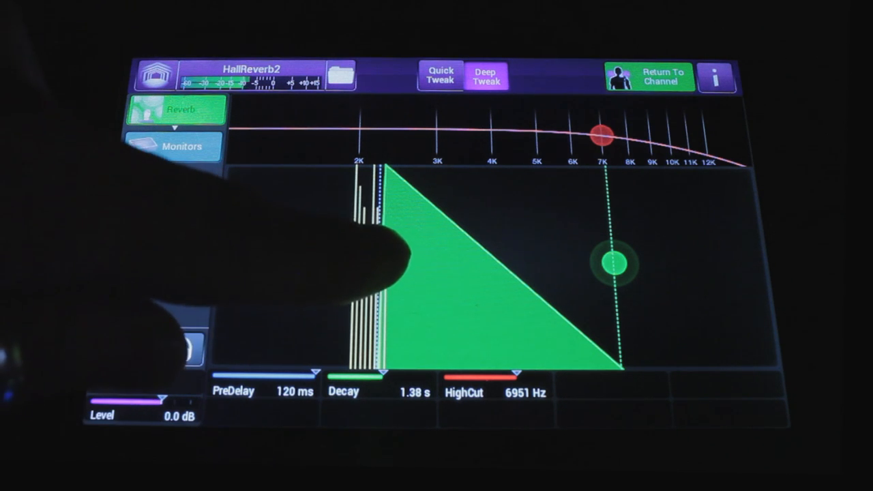
# - Set Hall Reverb 2 to 79 ms pre-delay, 1.86 s decay, then pick Male w/Reverb from Input Channels
pyautogui.moveTo(375, 266); pyautogui.dragTo(334, 266)
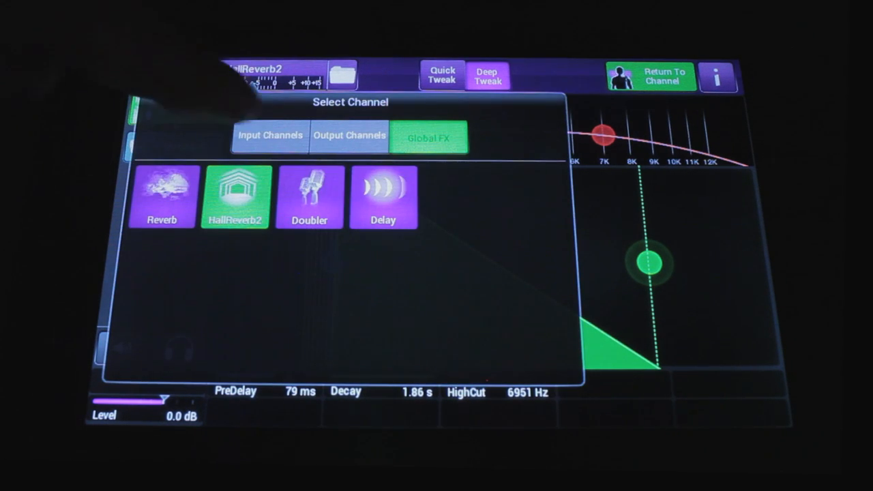
pyautogui.click(270, 135)
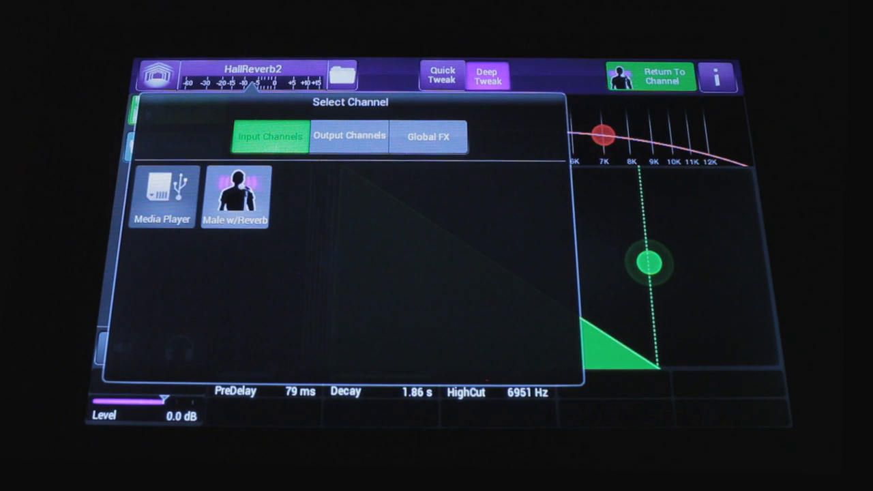
pyautogui.click(236, 194)
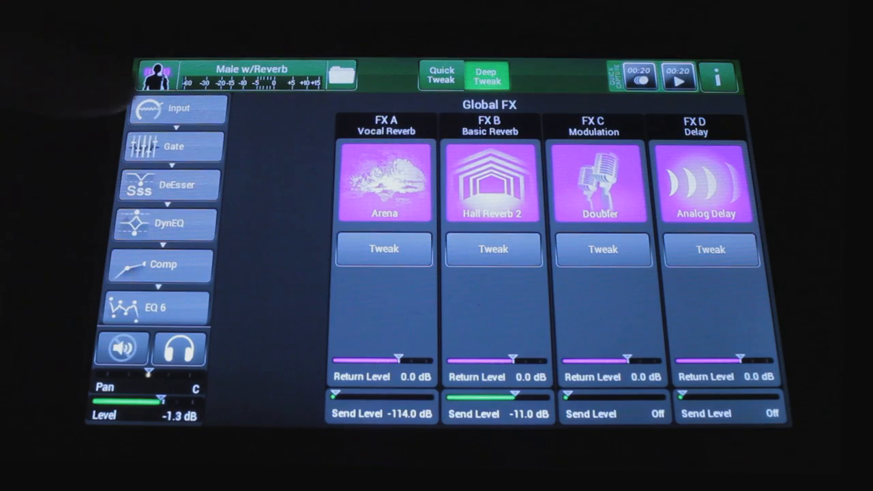